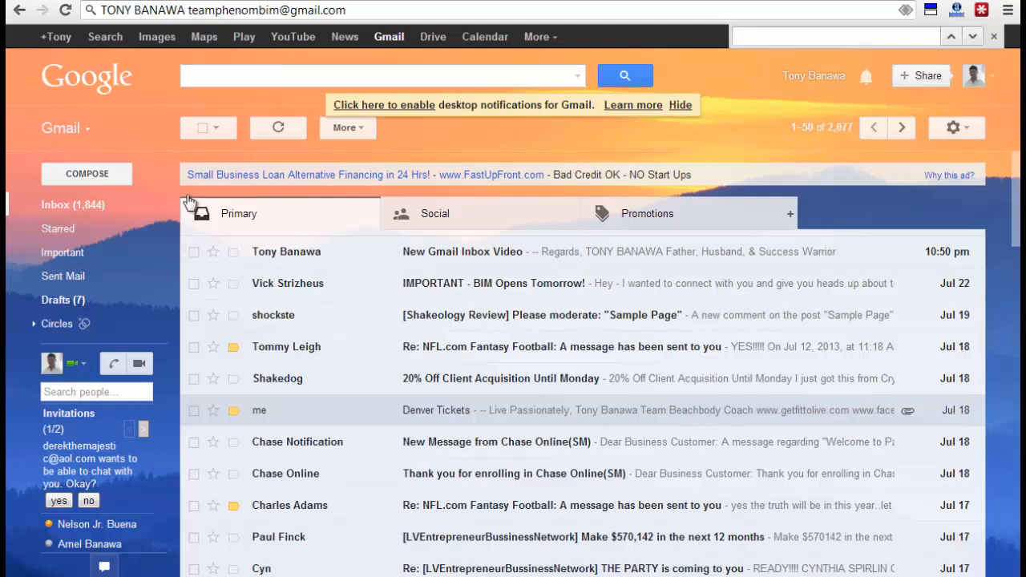
{"action": "mouse_move", "coordinate": [497, 250]}
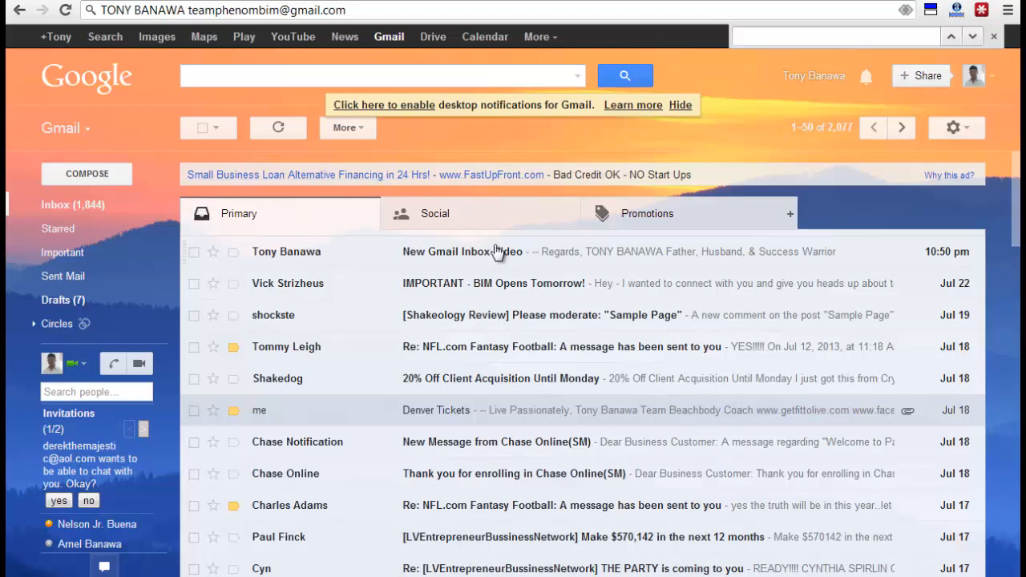
{"action": "mouse_move", "coordinate": [437, 189]}
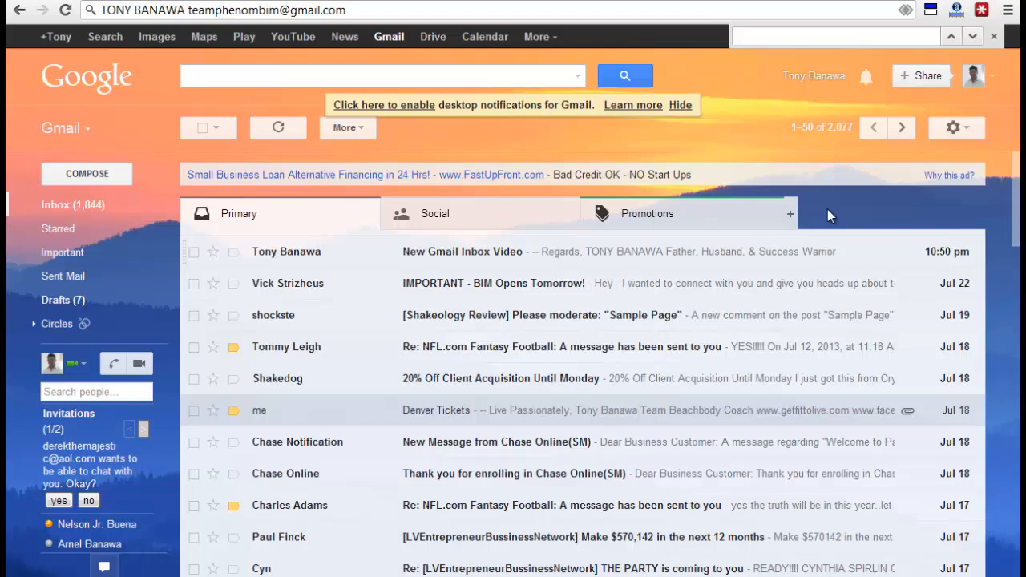
{"action": "mouse_move", "coordinate": [631, 180]}
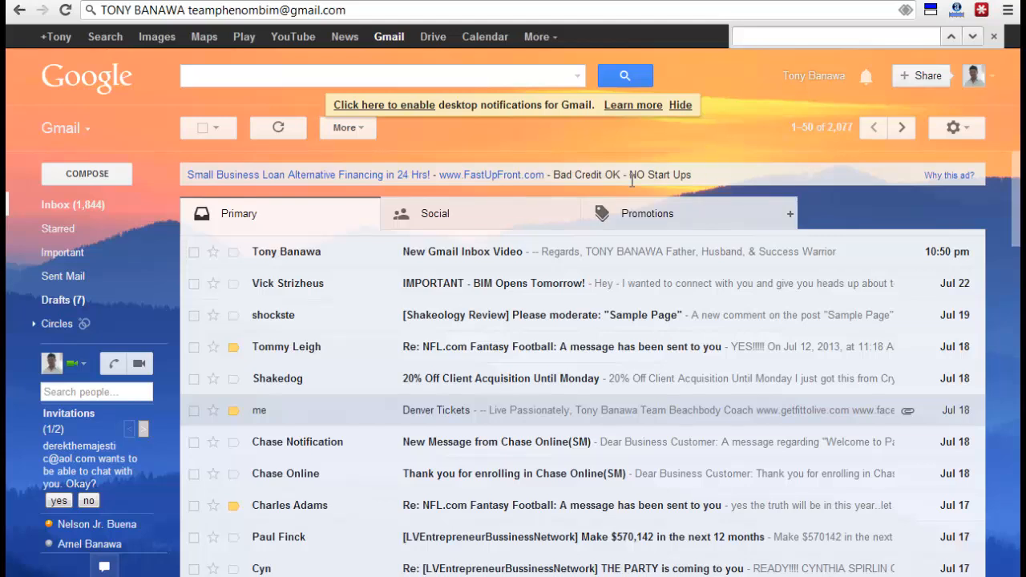
{"action": "mouse_move", "coordinate": [637, 214]}
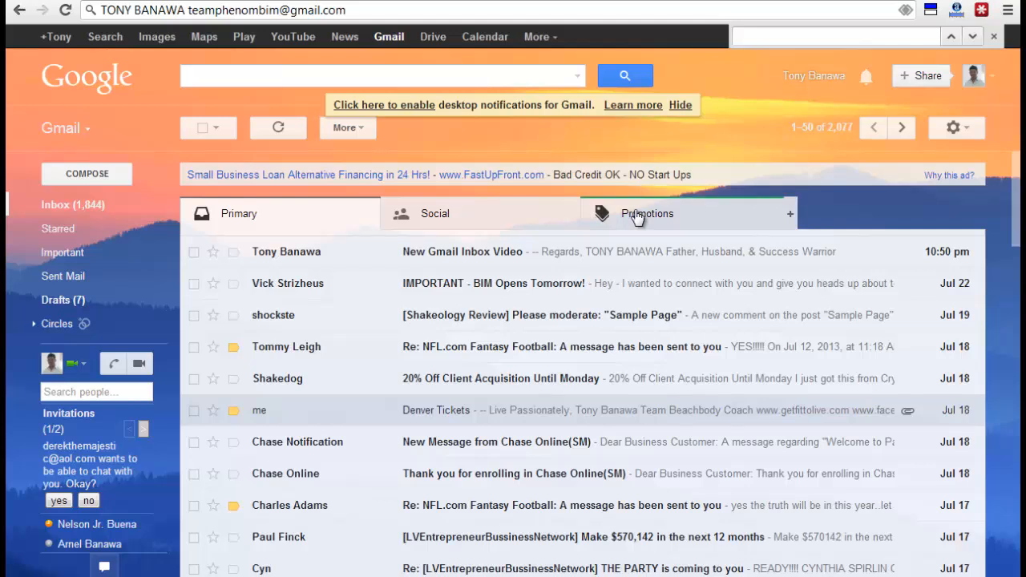
Step: Switch the inbox view from Primary to the Promotions tab
{"action": "left_click", "coordinate": [646, 213]}
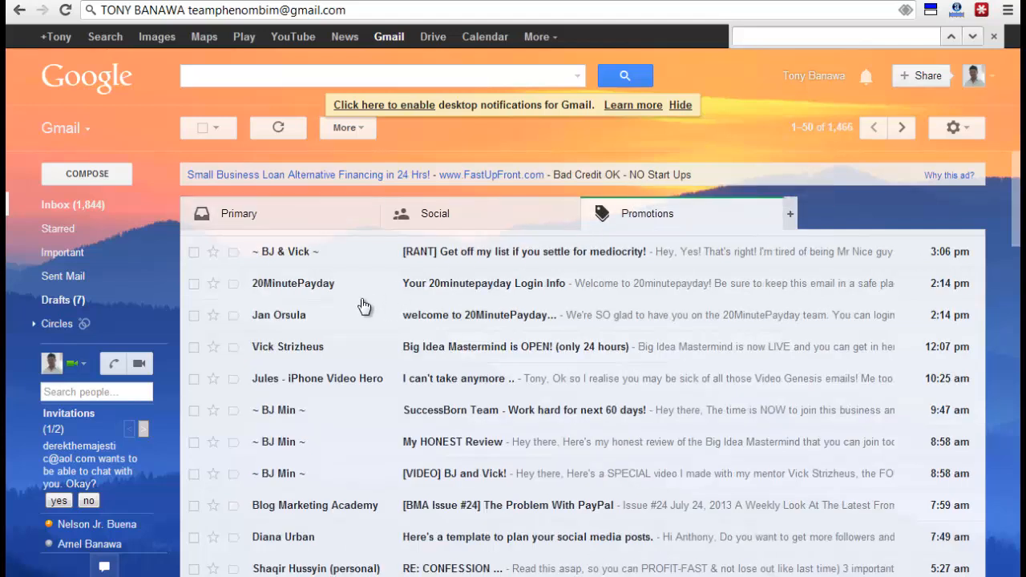
{"action": "mouse_move", "coordinate": [678, 218]}
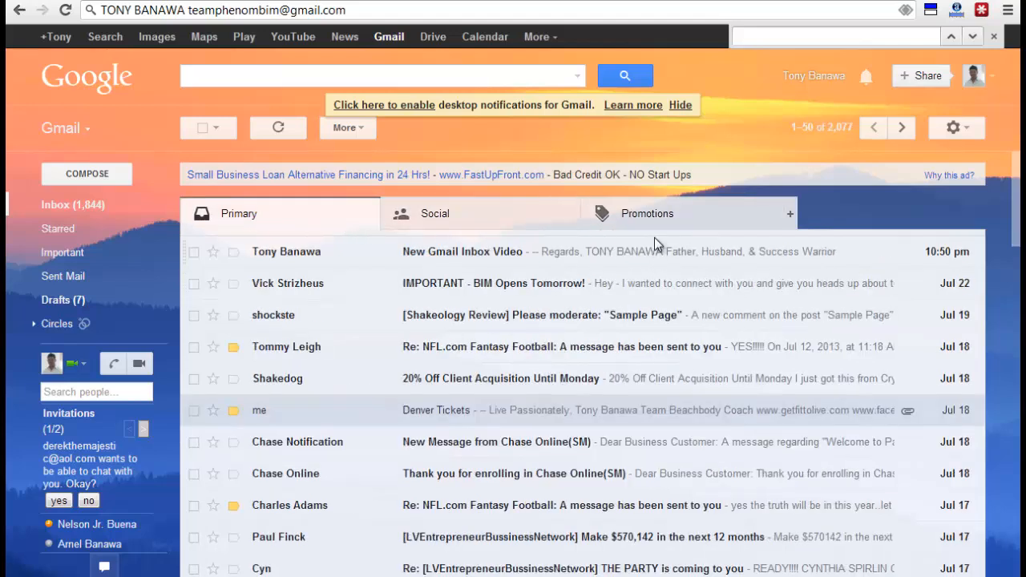
{"action": "left_click", "coordinate": [647, 213]}
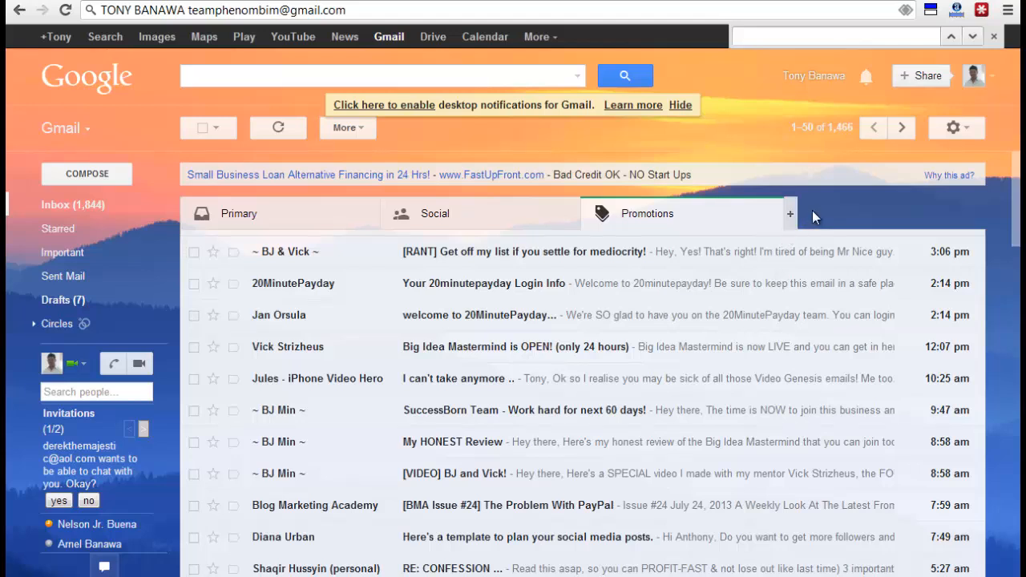
{"action": "mouse_move", "coordinate": [790, 219]}
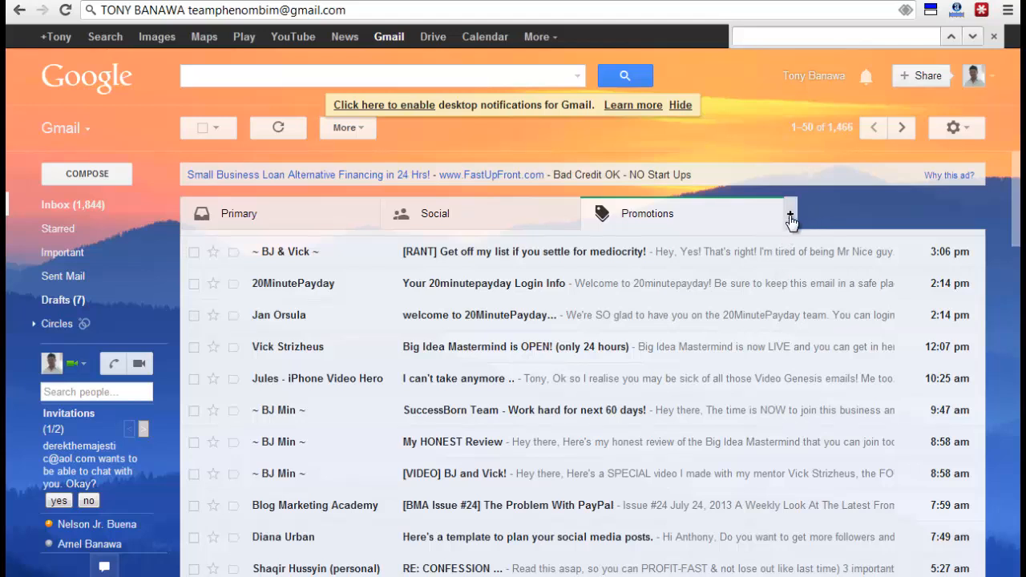
{"action": "left_click", "coordinate": [790, 213]}
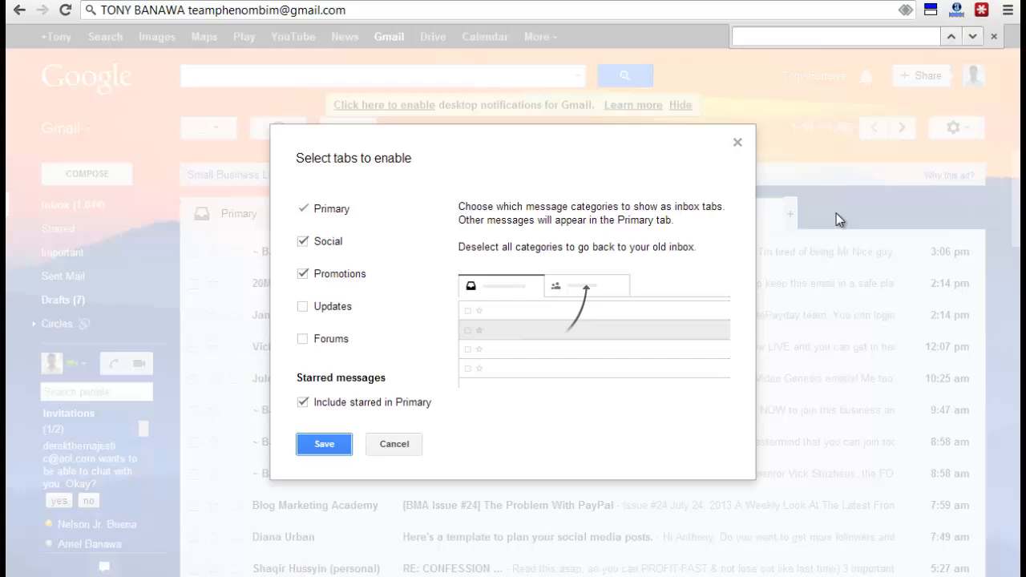
{"action": "mouse_move", "coordinate": [768, 218]}
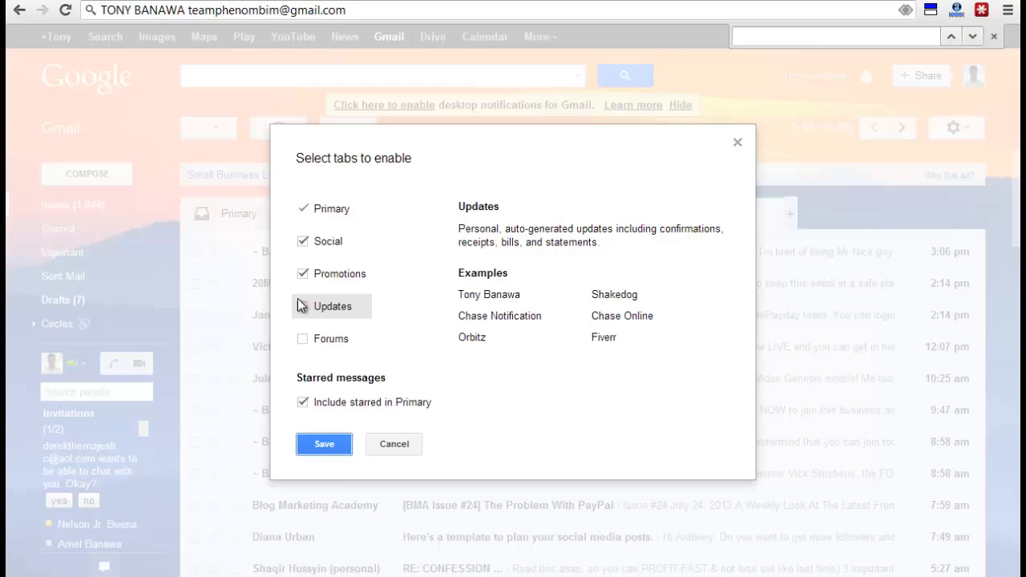
{"action": "left_click", "coordinate": [303, 273]}
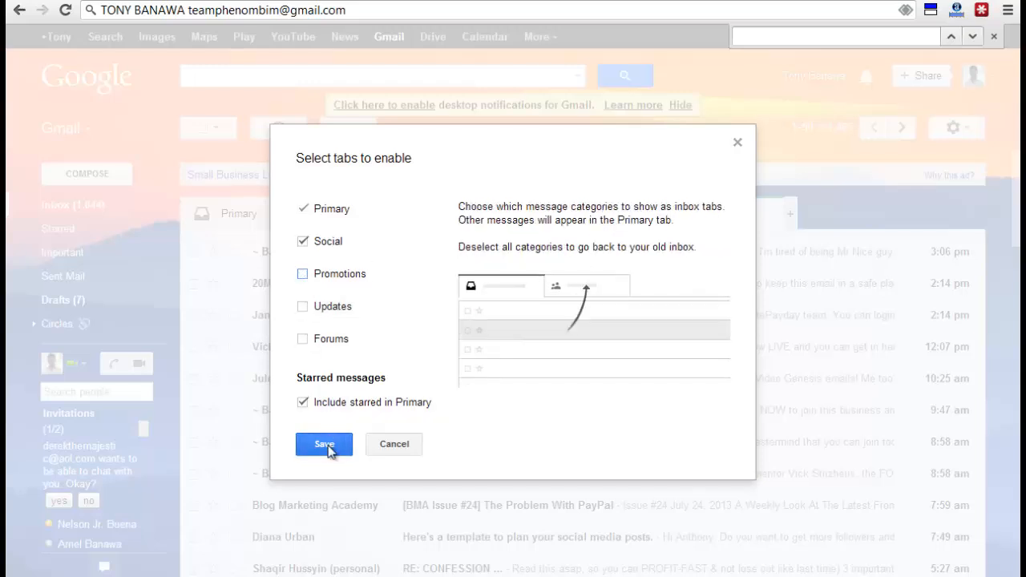
{"action": "mouse_move", "coordinate": [393, 444]}
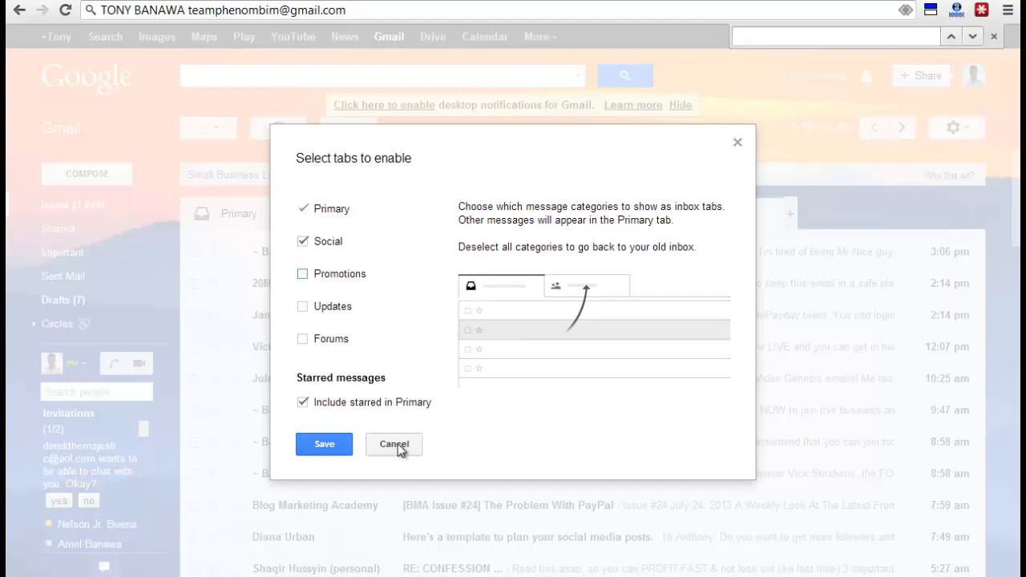
{"action": "left_click", "coordinate": [394, 444]}
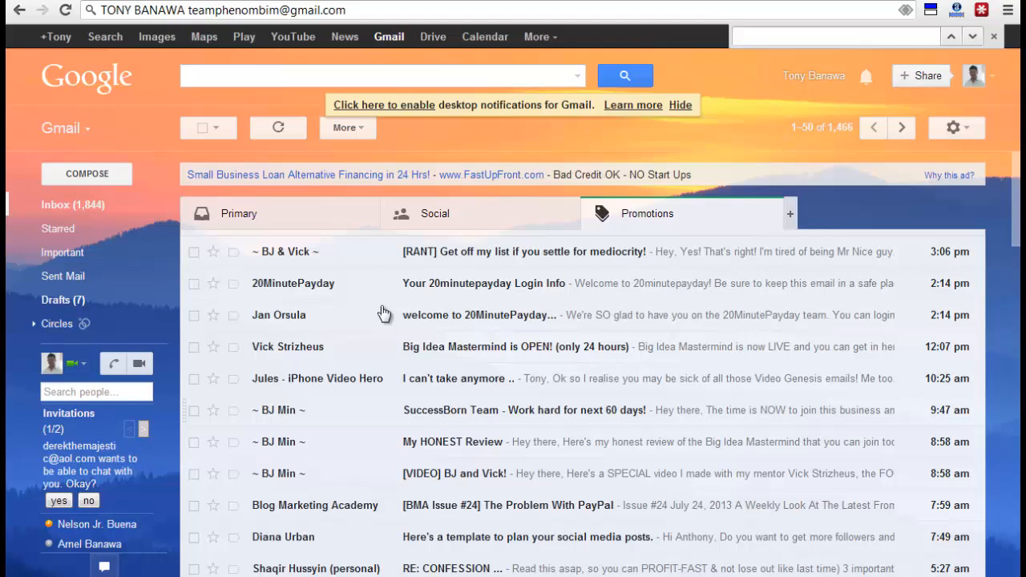
{"action": "mouse_move", "coordinate": [564, 463]}
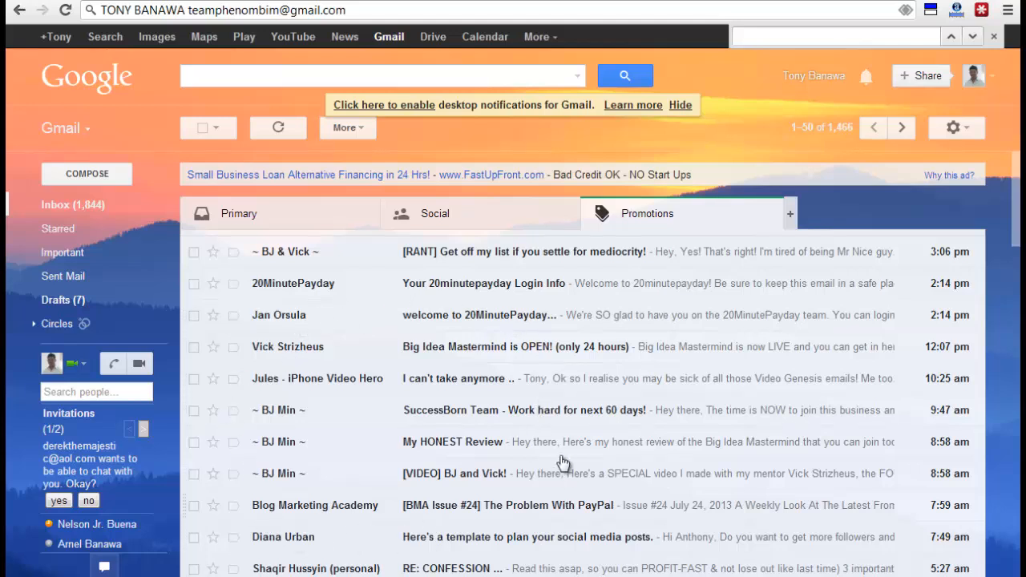
{"action": "mouse_move", "coordinate": [275, 246]}
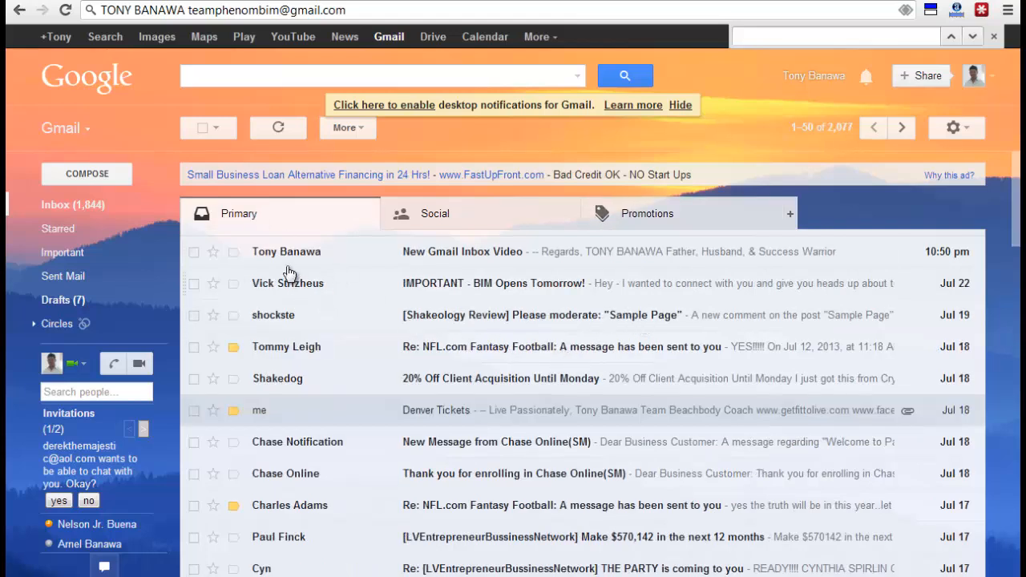
{"action": "mouse_move", "coordinate": [264, 256]}
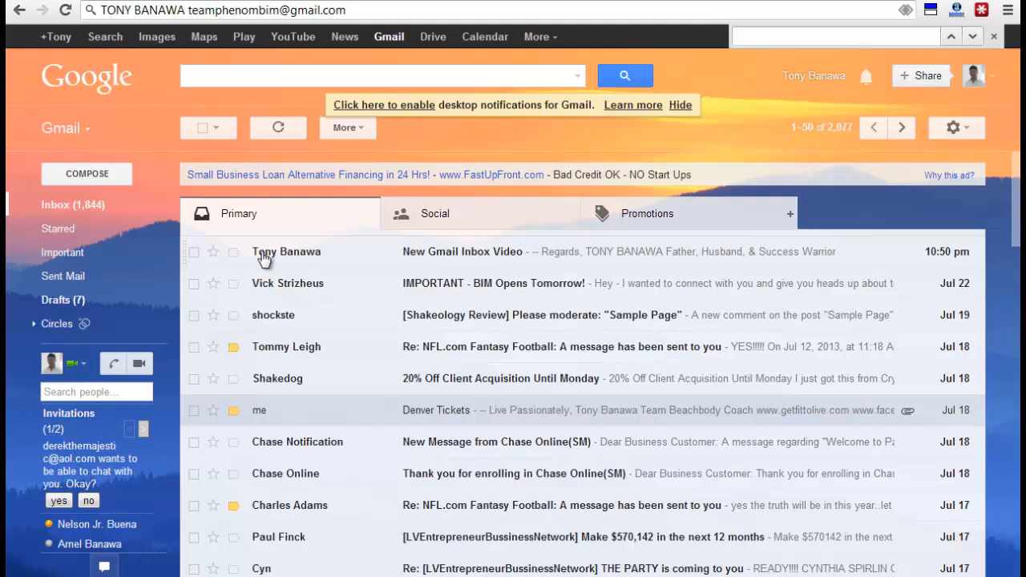
{"action": "mouse_move", "coordinate": [286, 251]}
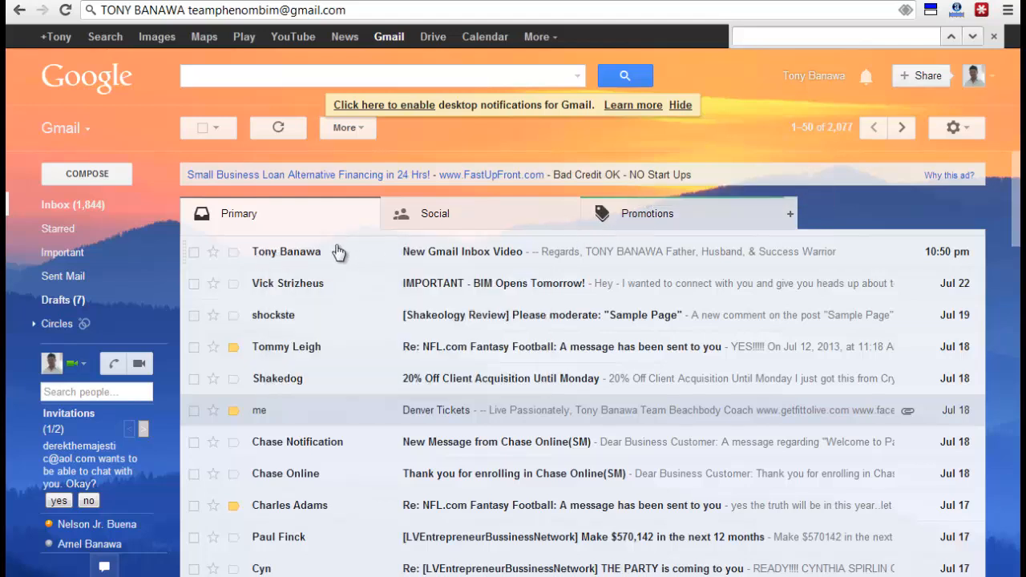
{"action": "mouse_move", "coordinate": [439, 274]}
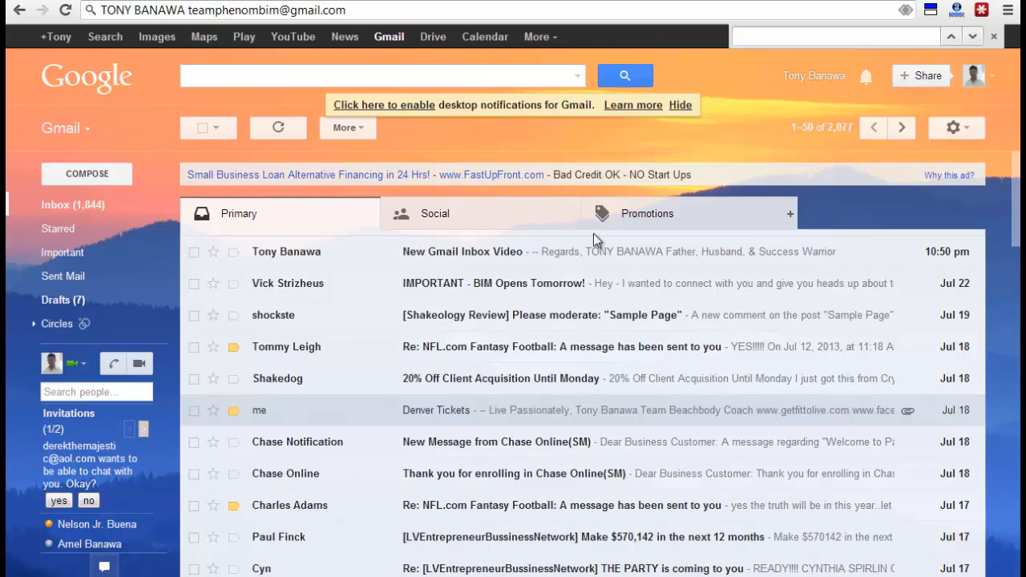
{"action": "mouse_move", "coordinate": [280, 215]}
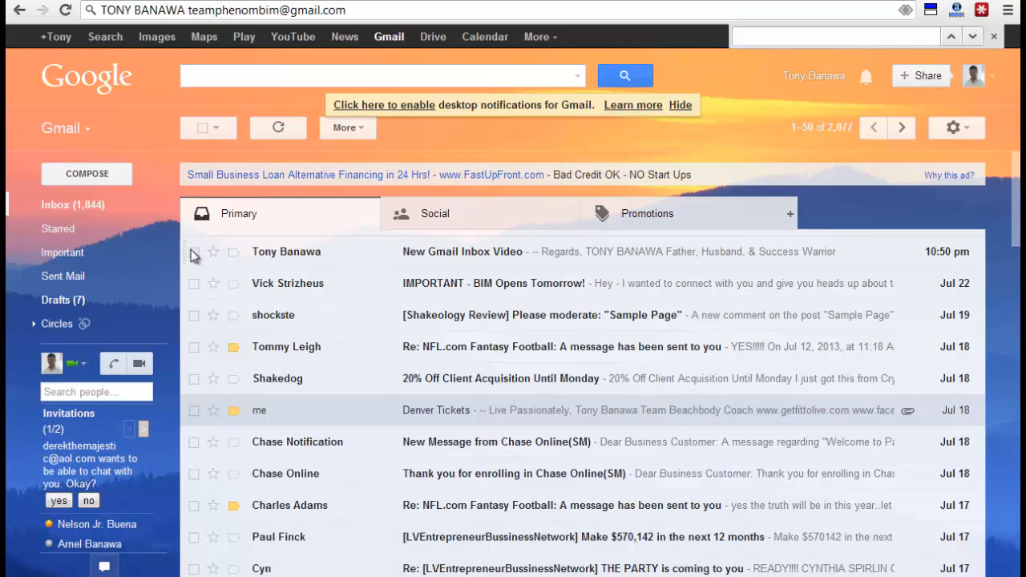
Step: Check the 'New Gmail Inbox Video' conversation at the top of Primary
{"action": "left_click", "coordinate": [193, 252]}
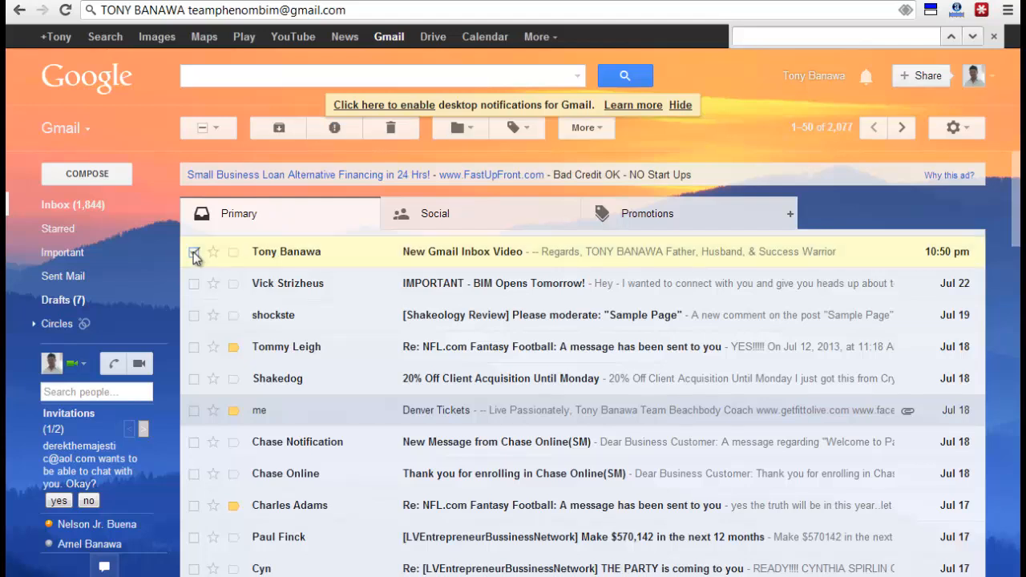
{"action": "left_click", "coordinate": [194, 251]}
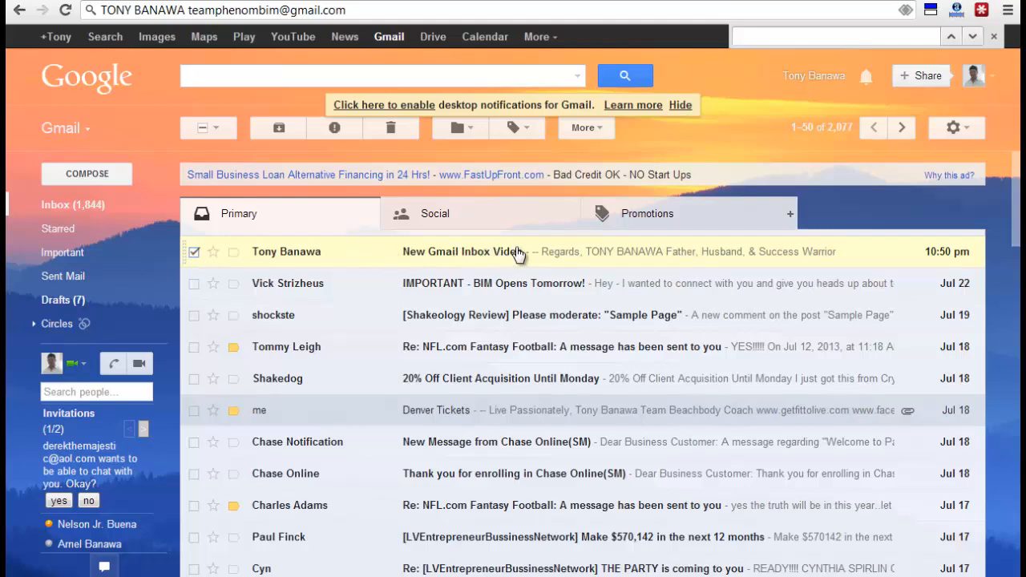
{"action": "mouse_move", "coordinate": [504, 256]}
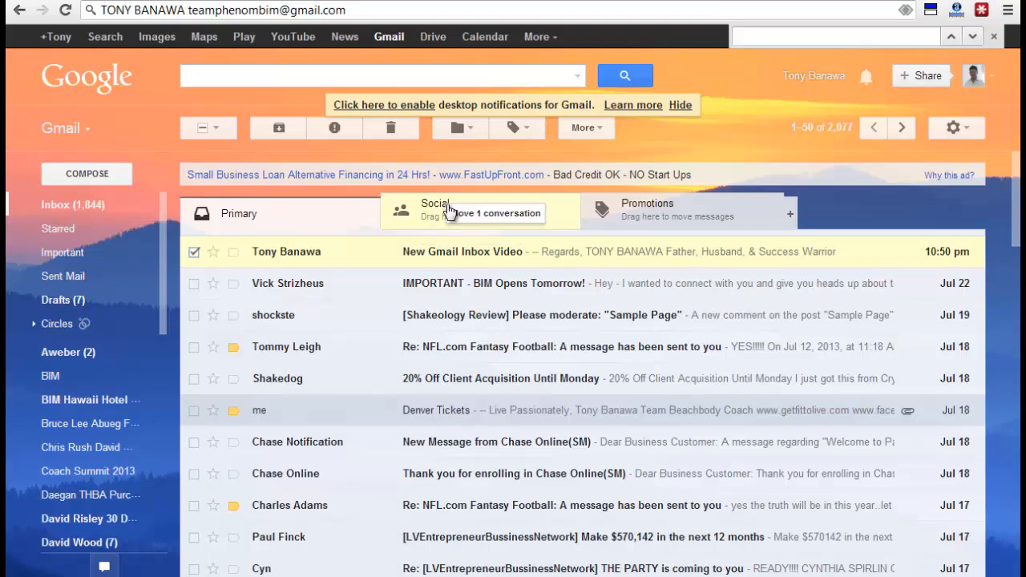
Step: Move 'New Gmail Inbox Video' to Social and confirm future messages go there too
{"action": "left_click_drag", "start_coordinate": [286, 250], "coordinate": [436, 212]}
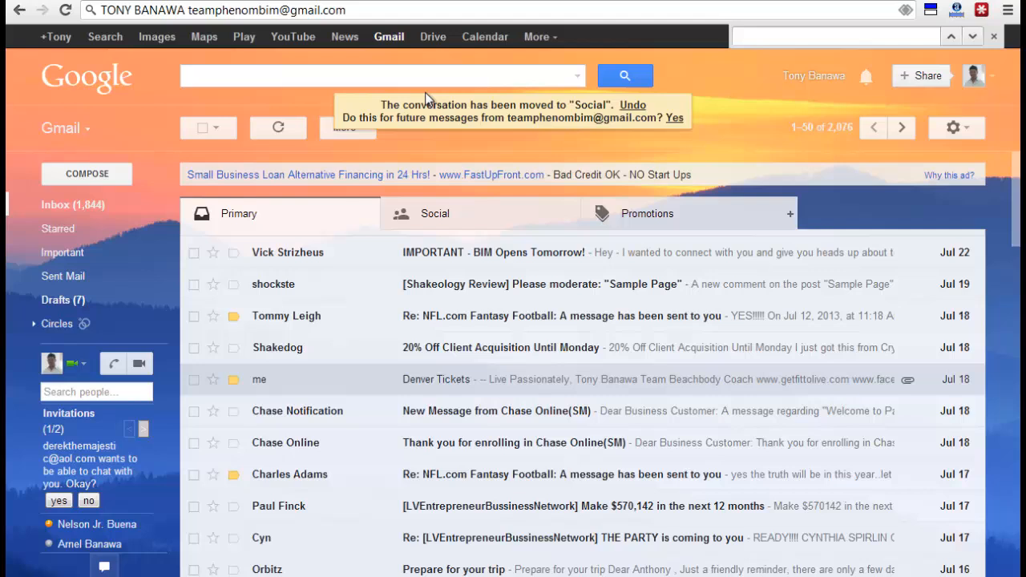
{"action": "mouse_move", "coordinate": [387, 137]}
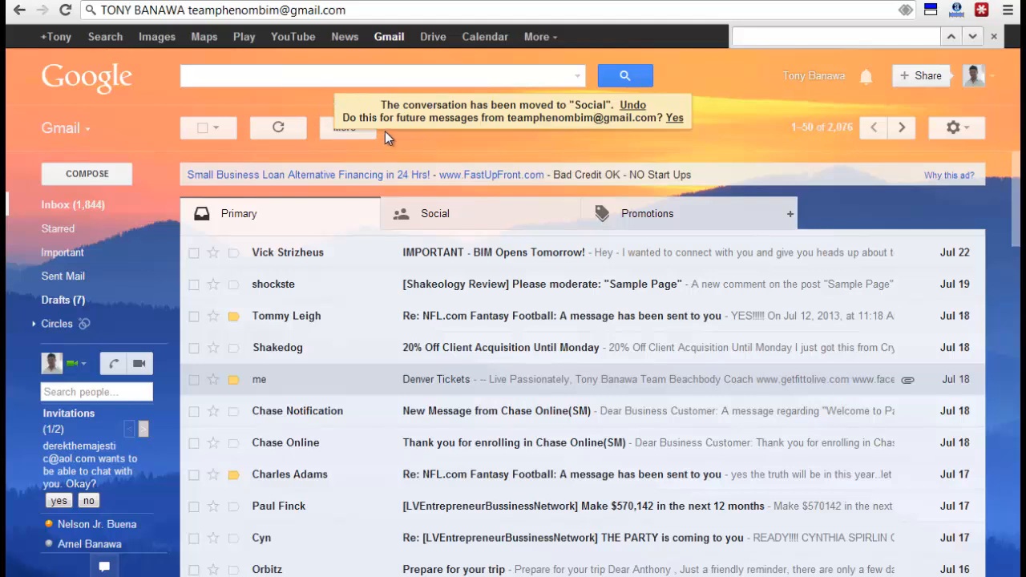
{"action": "mouse_move", "coordinate": [551, 119]}
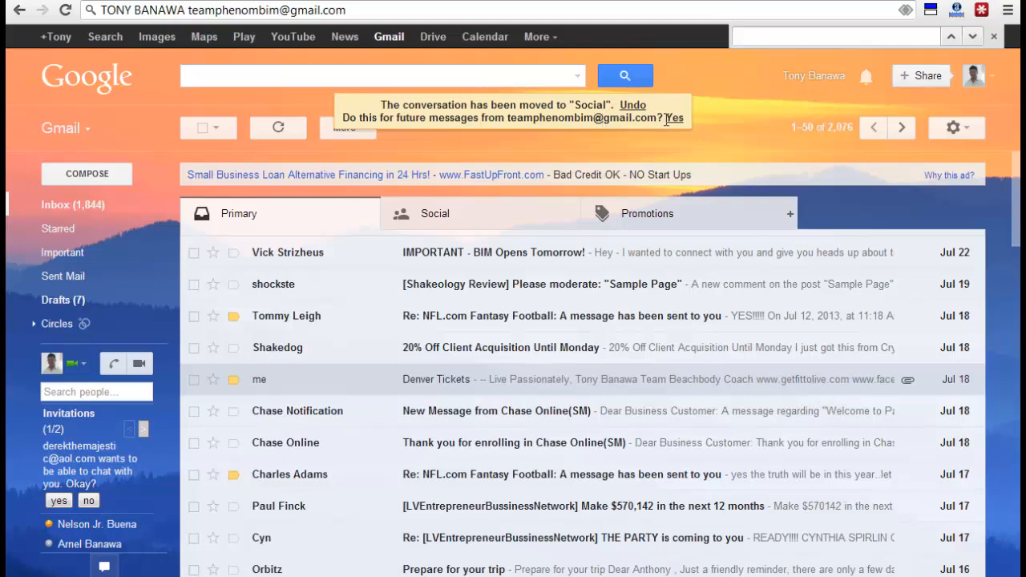
{"action": "left_click", "coordinate": [674, 118]}
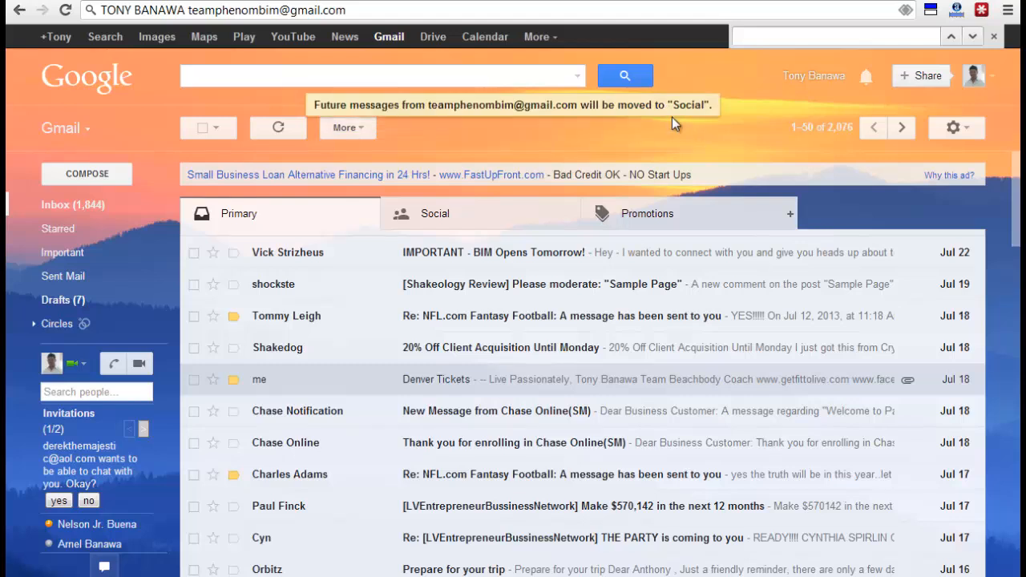
{"action": "mouse_move", "coordinate": [449, 243]}
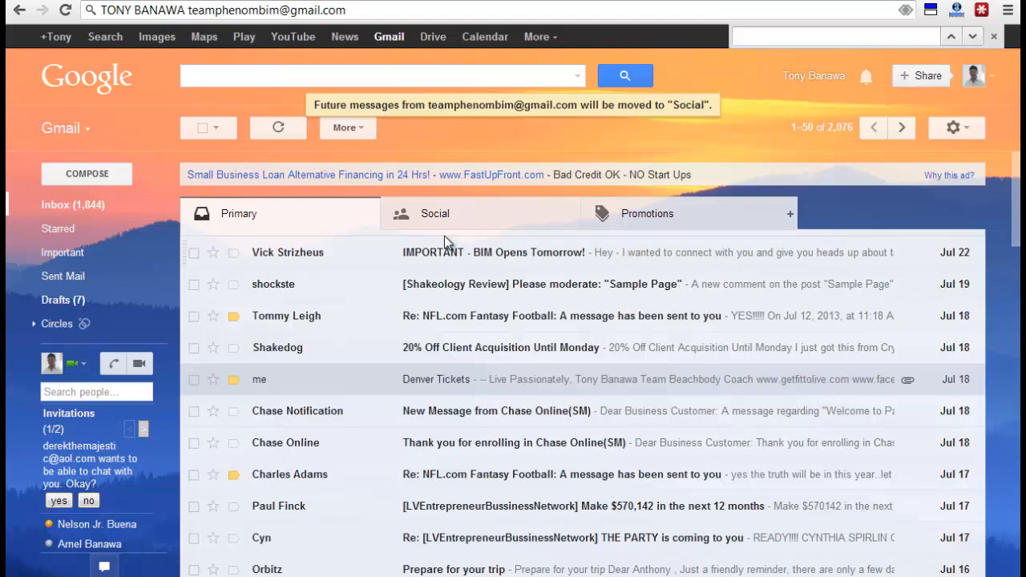
{"action": "mouse_move", "coordinate": [553, 250]}
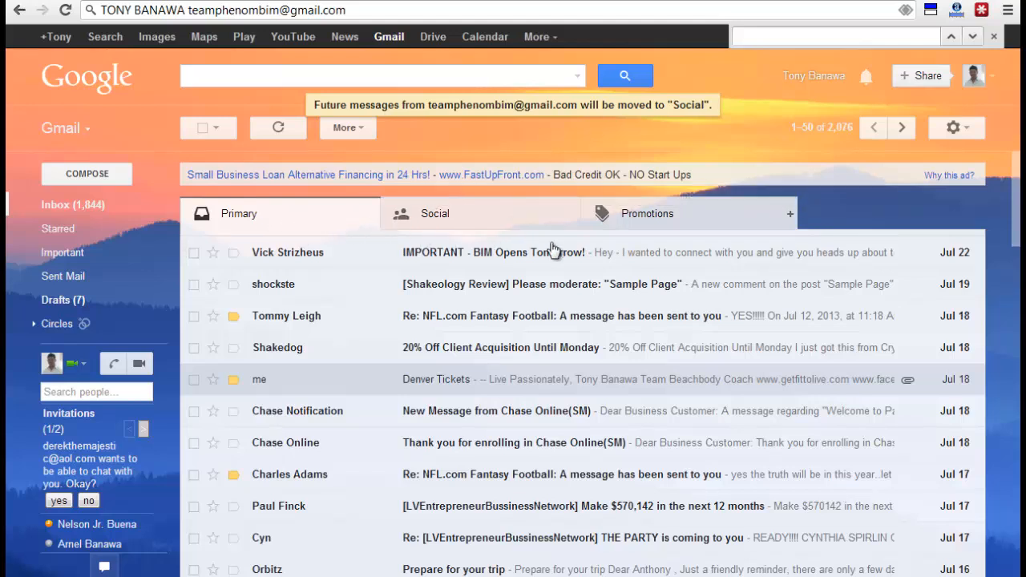
{"action": "mouse_move", "coordinate": [445, 225]}
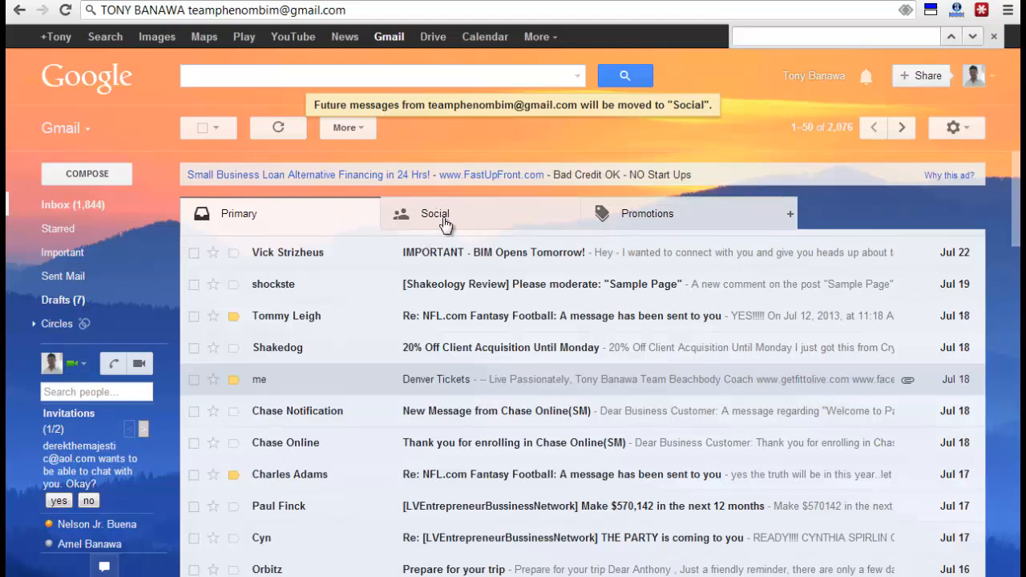
{"action": "mouse_move", "coordinate": [221, 246]}
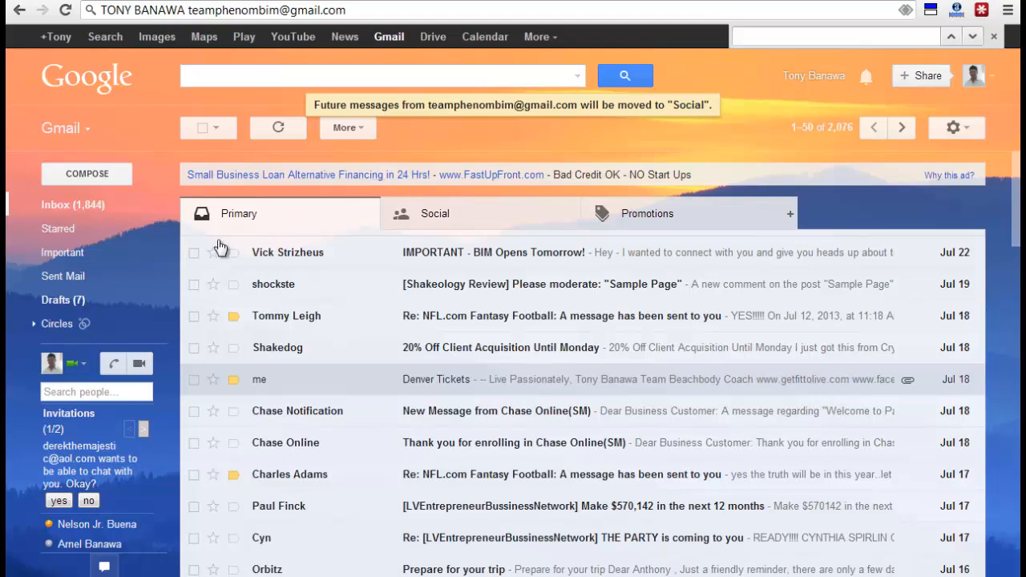
{"action": "mouse_move", "coordinate": [351, 259]}
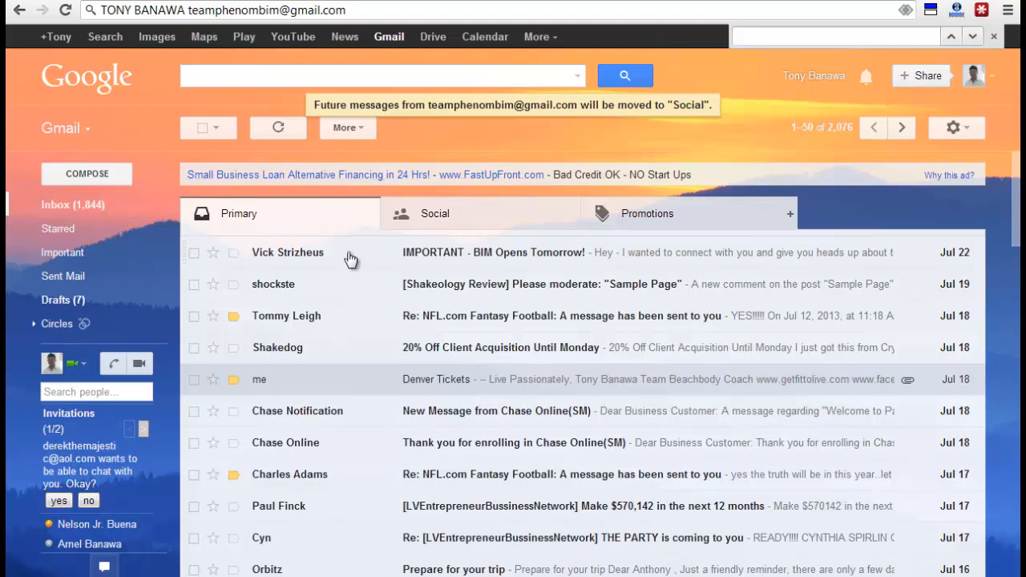